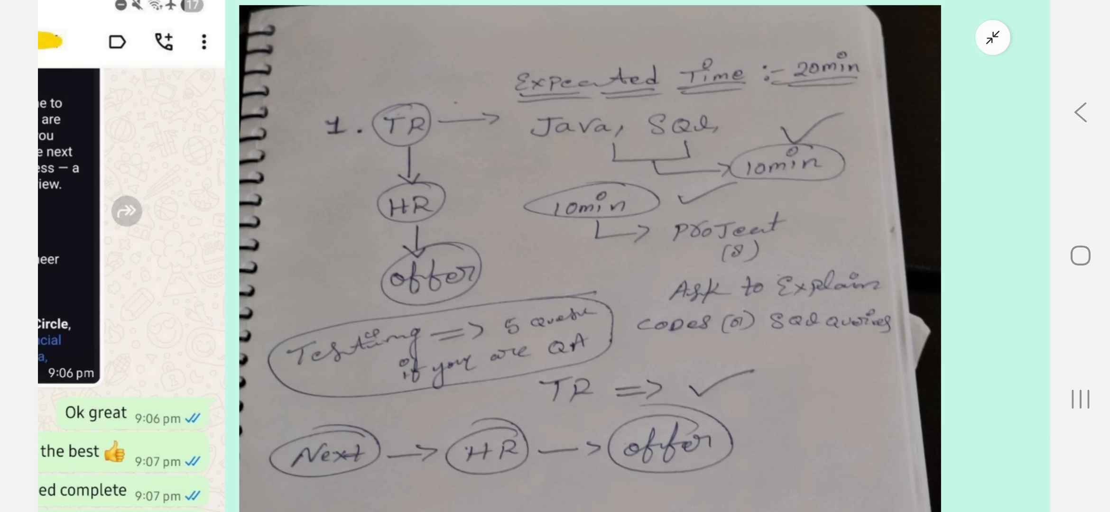
pyautogui.scroll(-3)
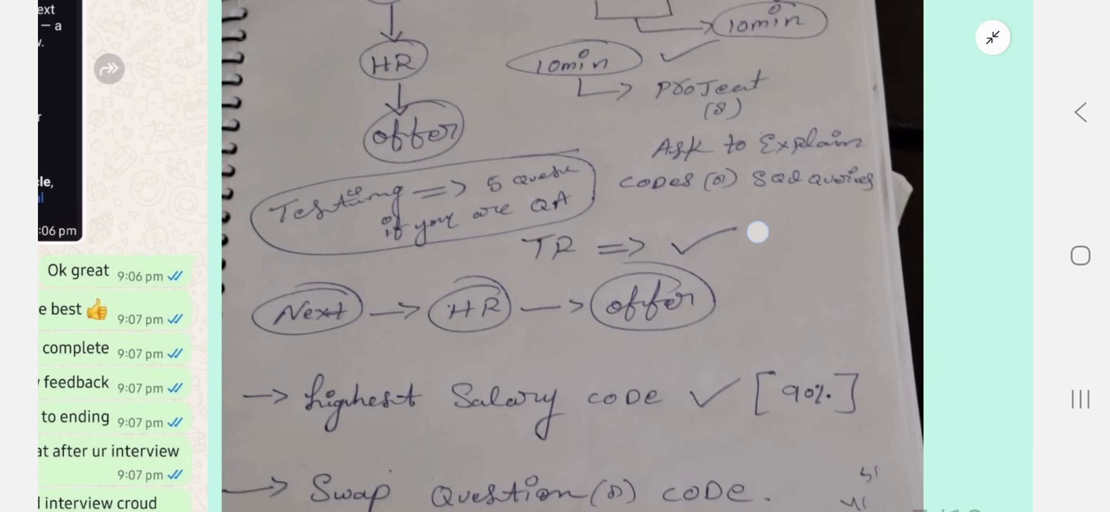